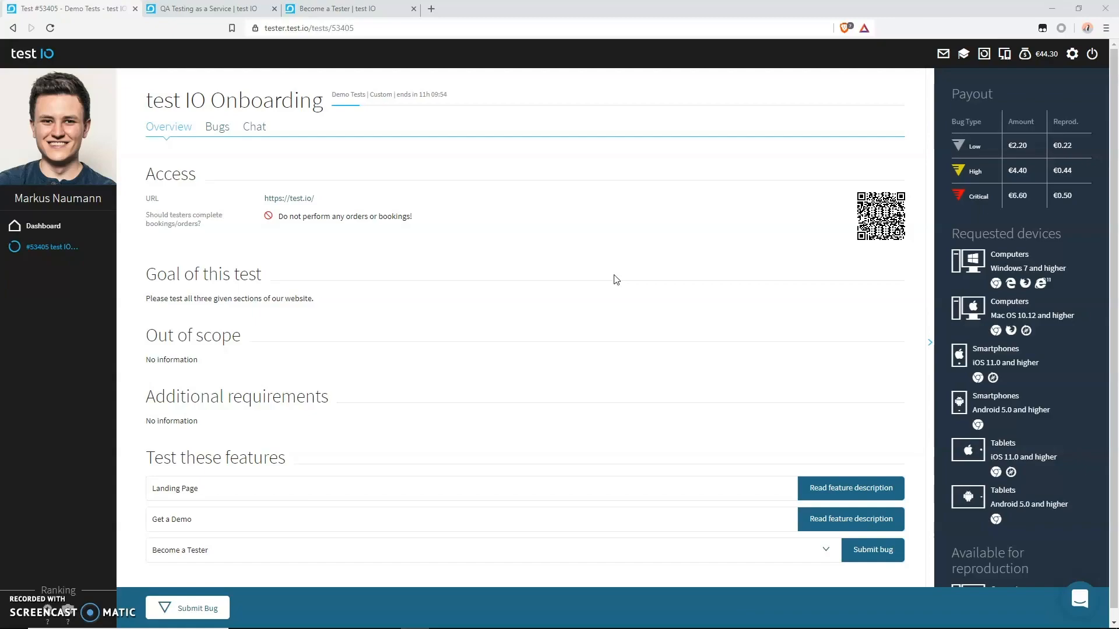
pyautogui.moveTo(58, 580)
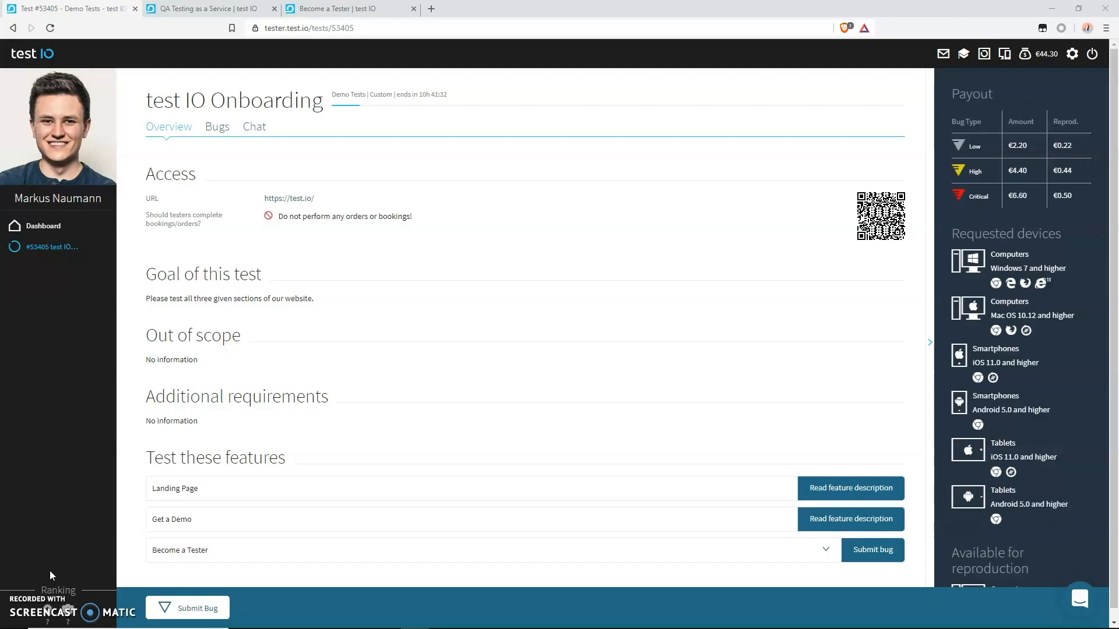
pyautogui.moveTo(307, 238)
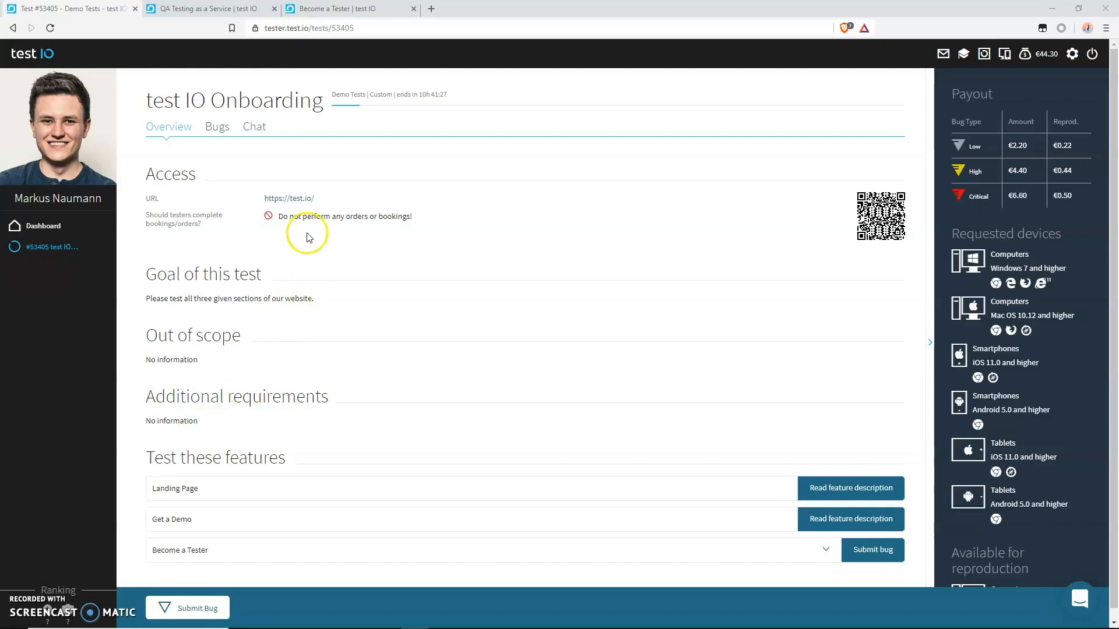
pyautogui.moveTo(227, 9)
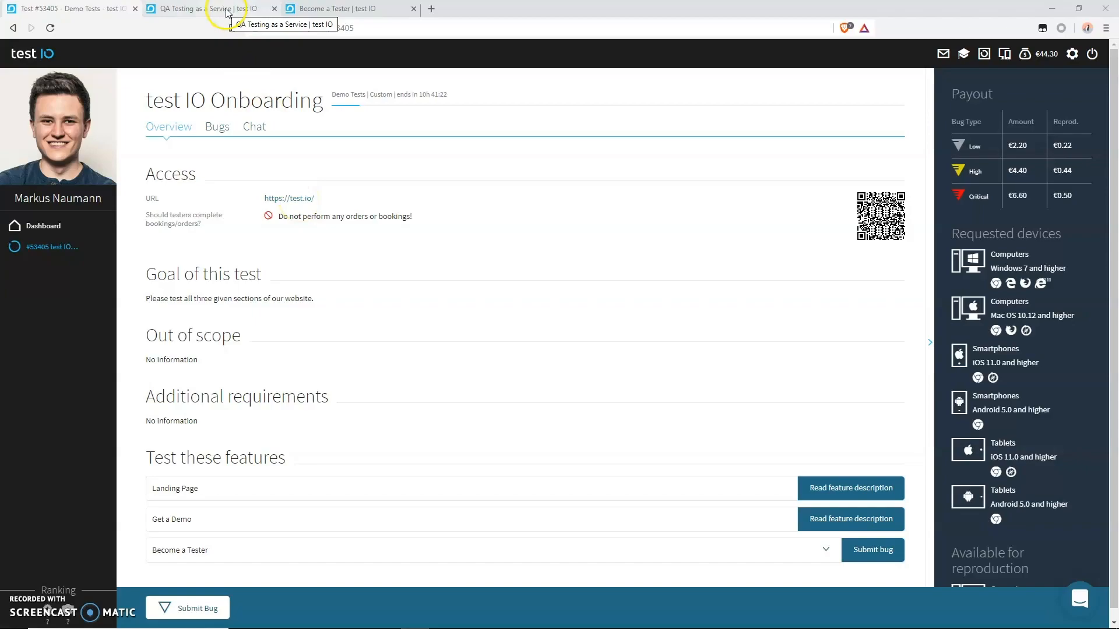
# - Glance at the test IO homepage, then bring up the Become a Tester page
pyautogui.click(207, 8)
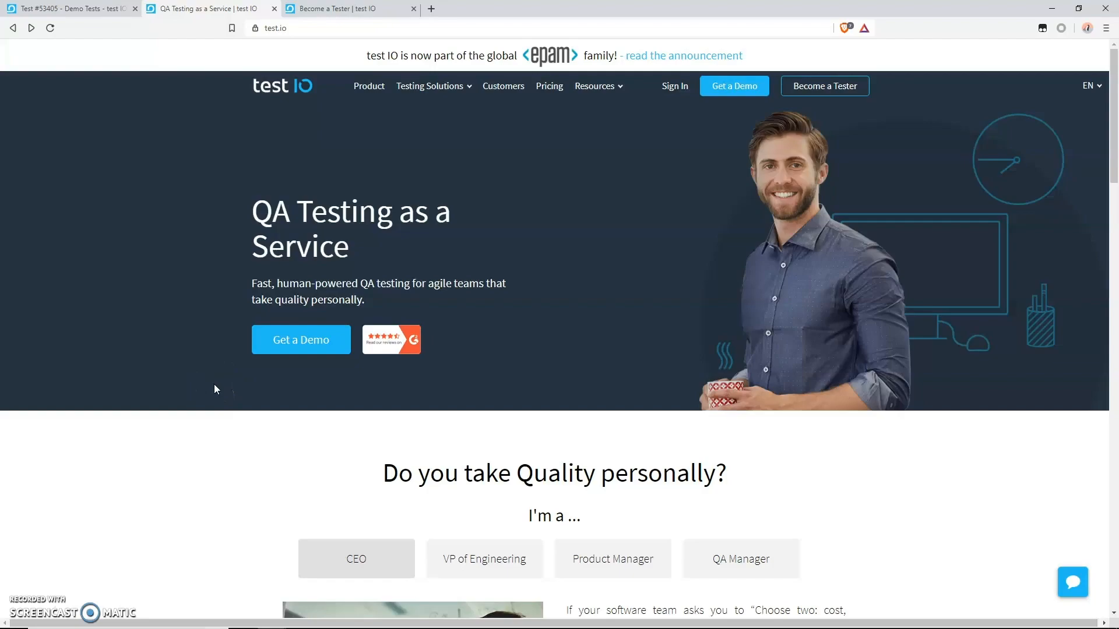
pyautogui.moveTo(829, 85)
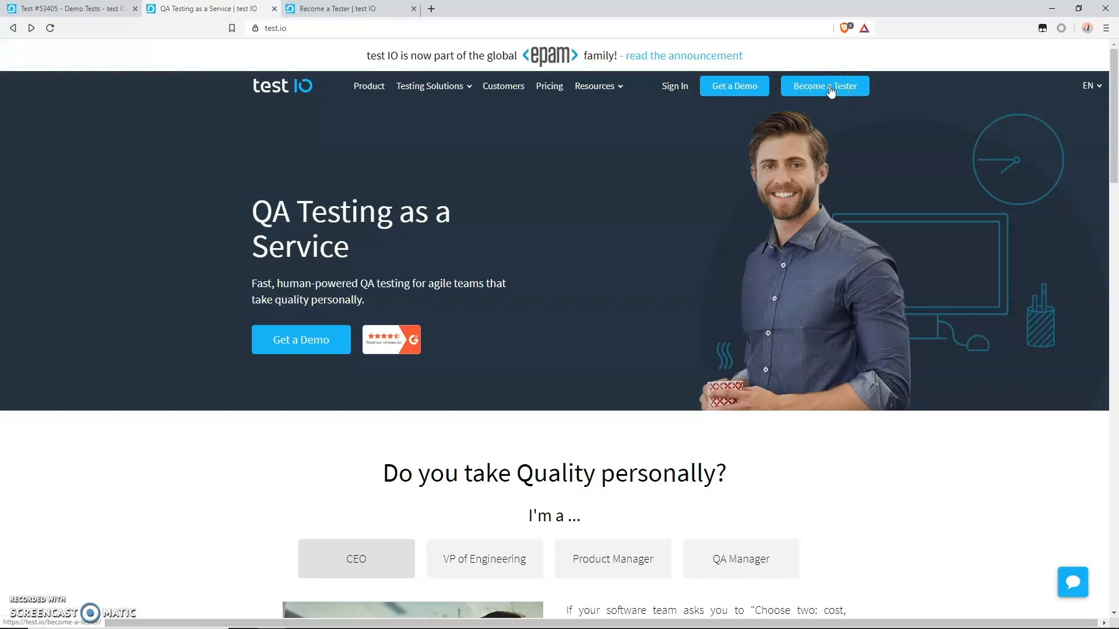
pyautogui.moveTo(360, 13)
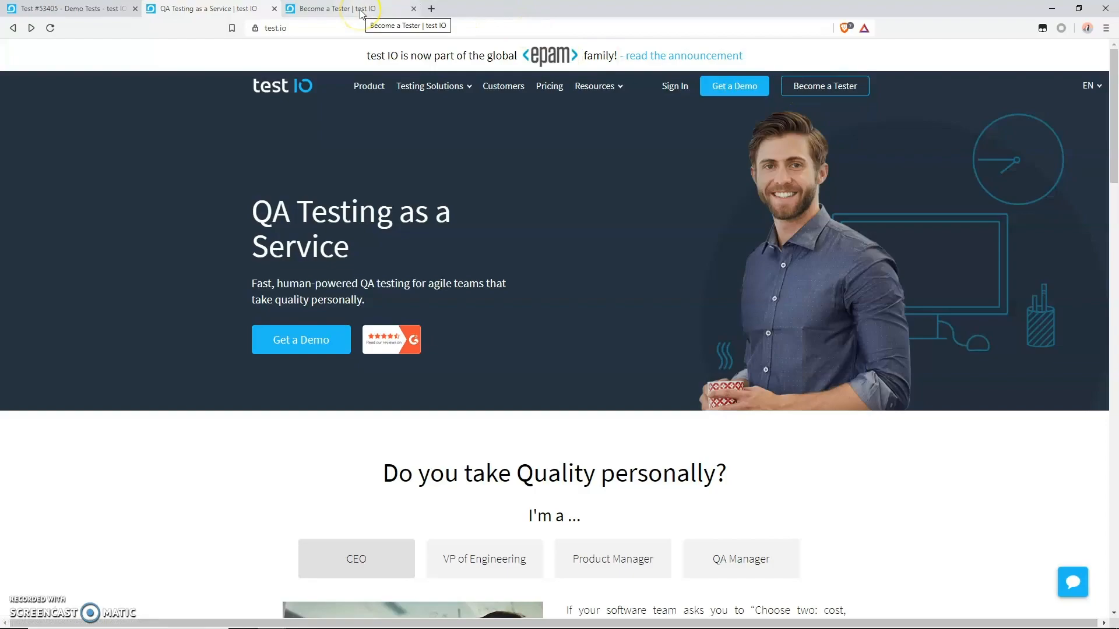
pyautogui.click(336, 9)
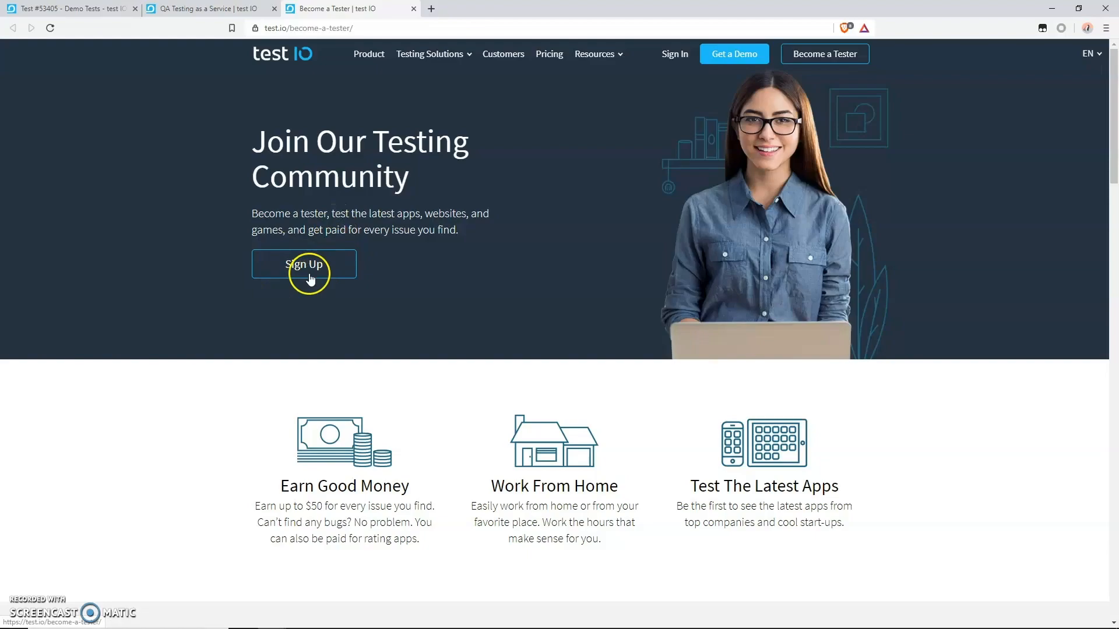
pyautogui.moveTo(329, 268)
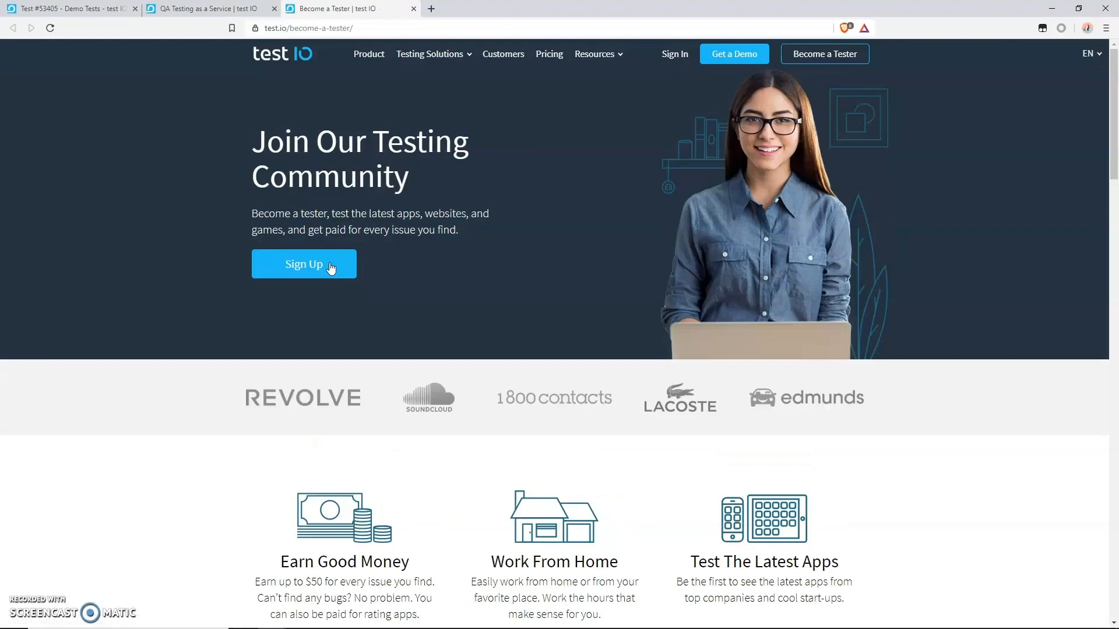
pyautogui.moveTo(325, 218)
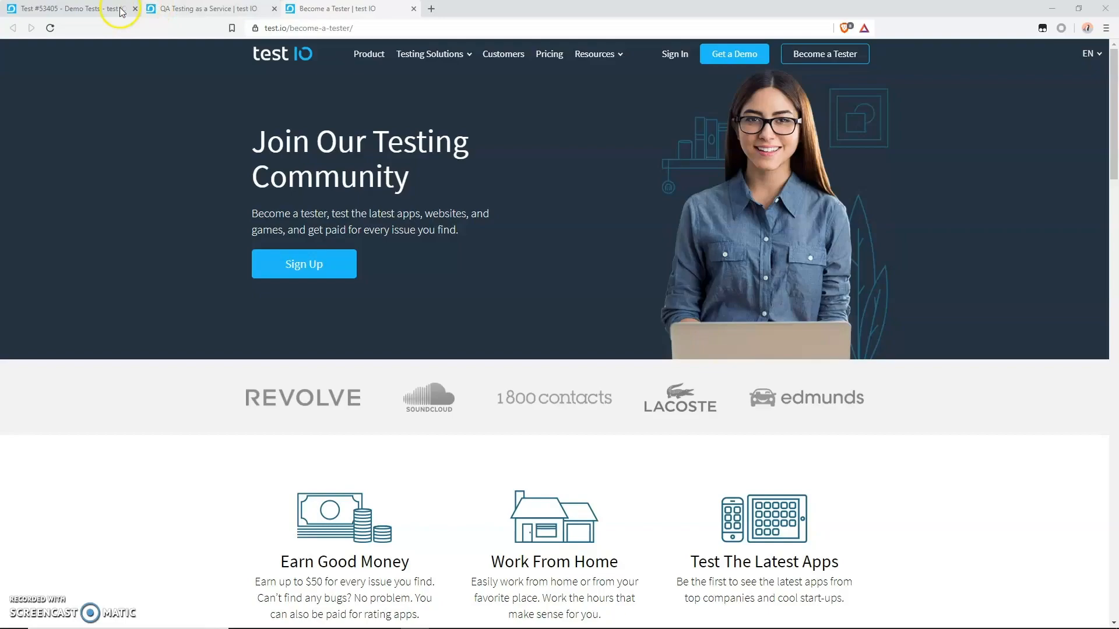
# - Switch back to the 'Test #53405 - Demo Tests' onboarding overview
pyautogui.click(54, 7)
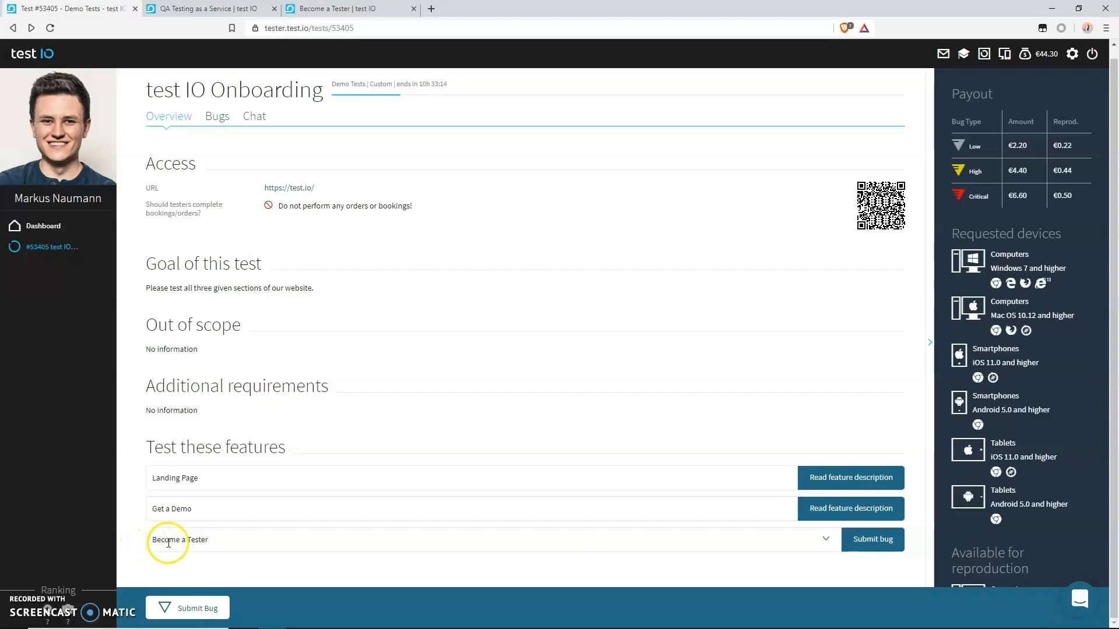
pyautogui.moveTo(872, 540)
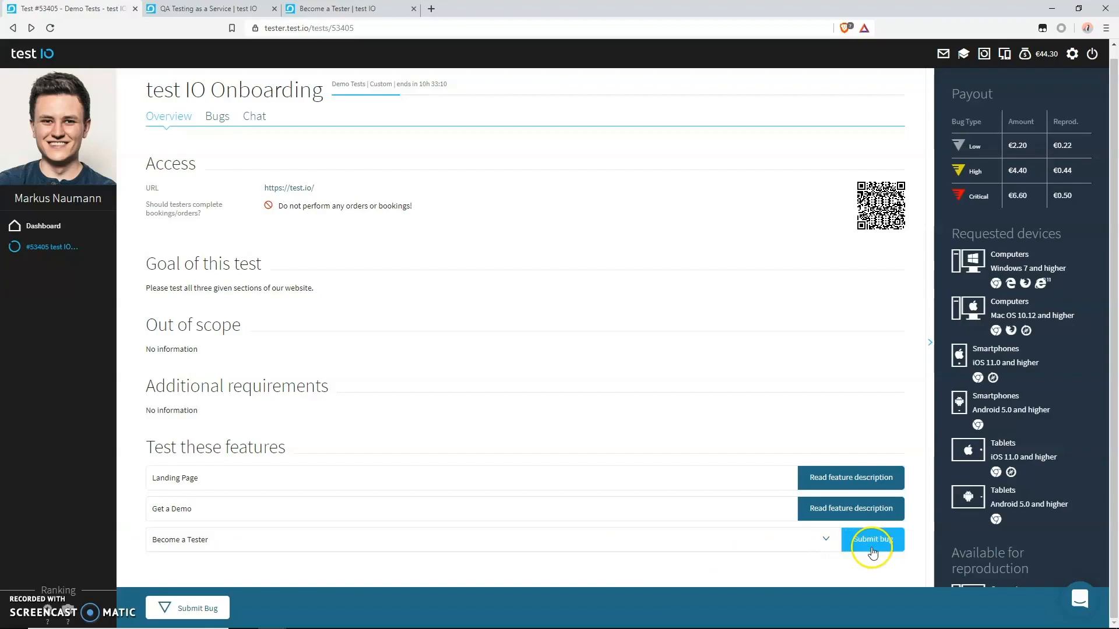
# - Open a new bug submission form for the Become a Tester feature
pyautogui.click(871, 540)
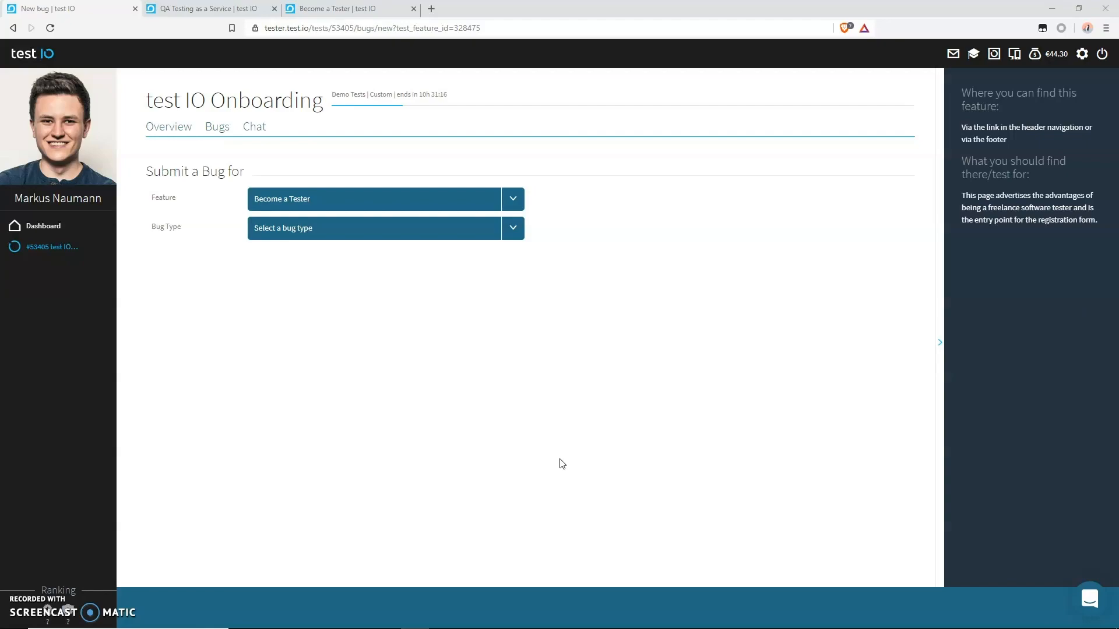
pyautogui.moveTo(467, 260)
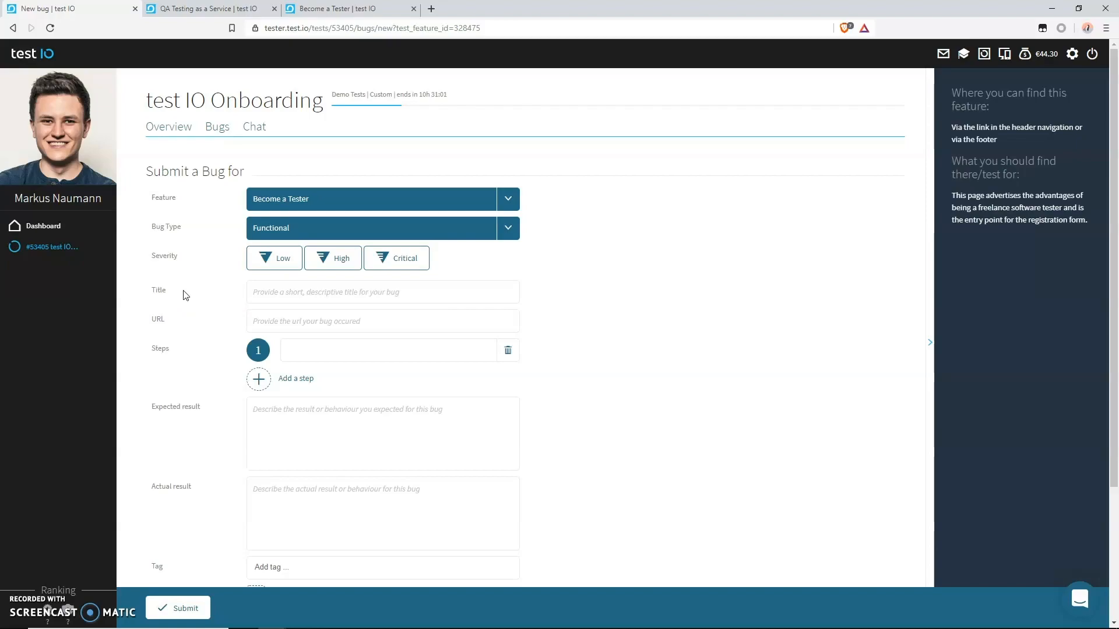
# - Mark the bug report's severity as Critical
pyautogui.click(397, 257)
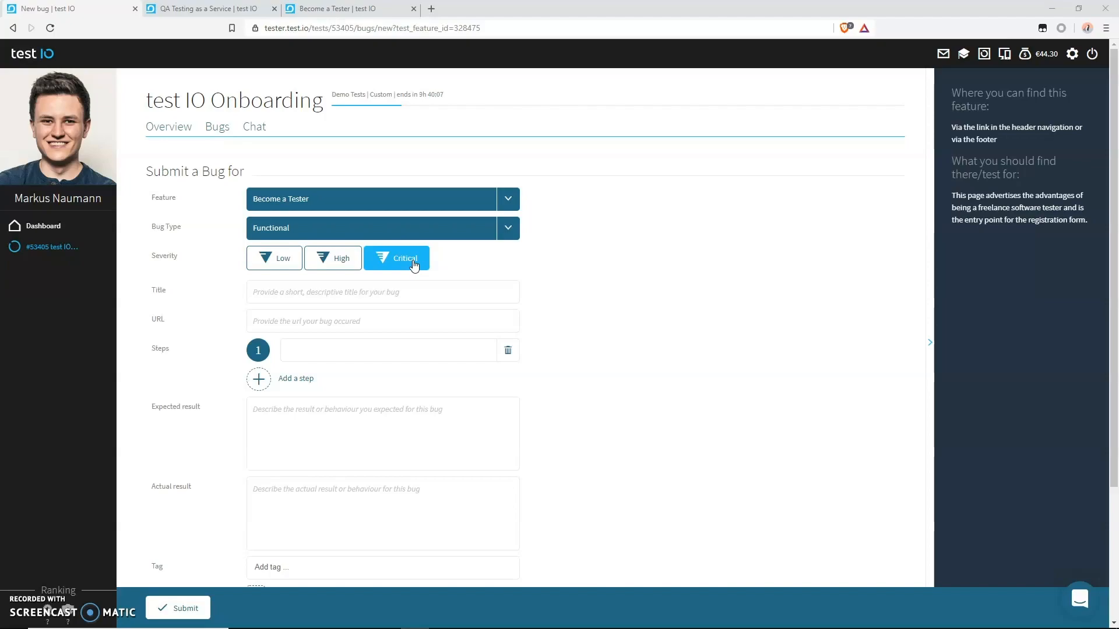
pyautogui.moveTo(302, 295)
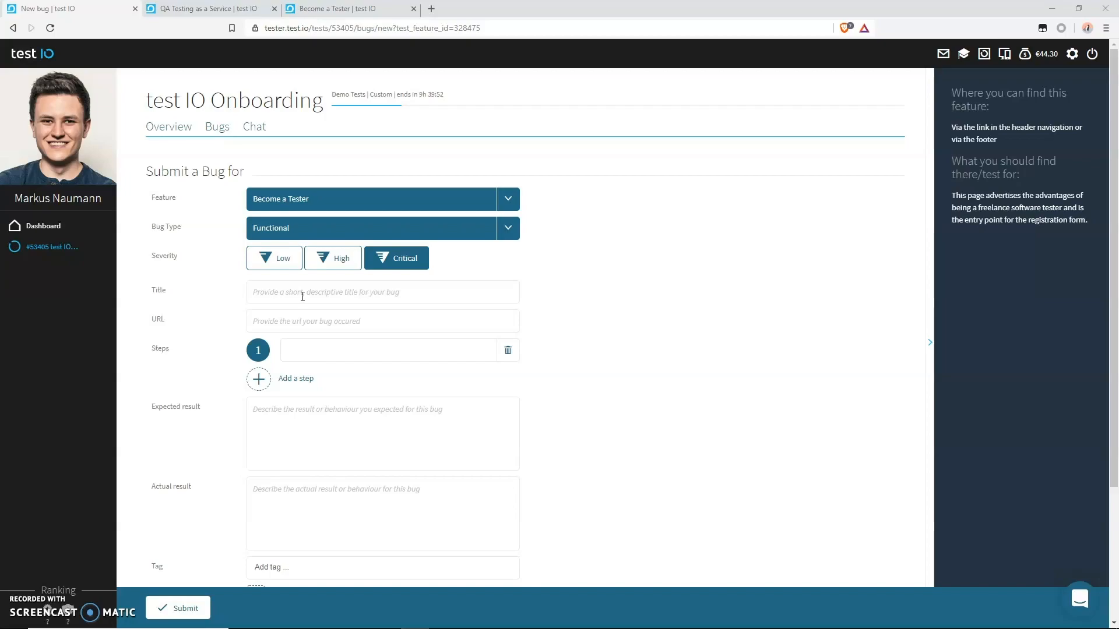
pyautogui.moveTo(63, 576)
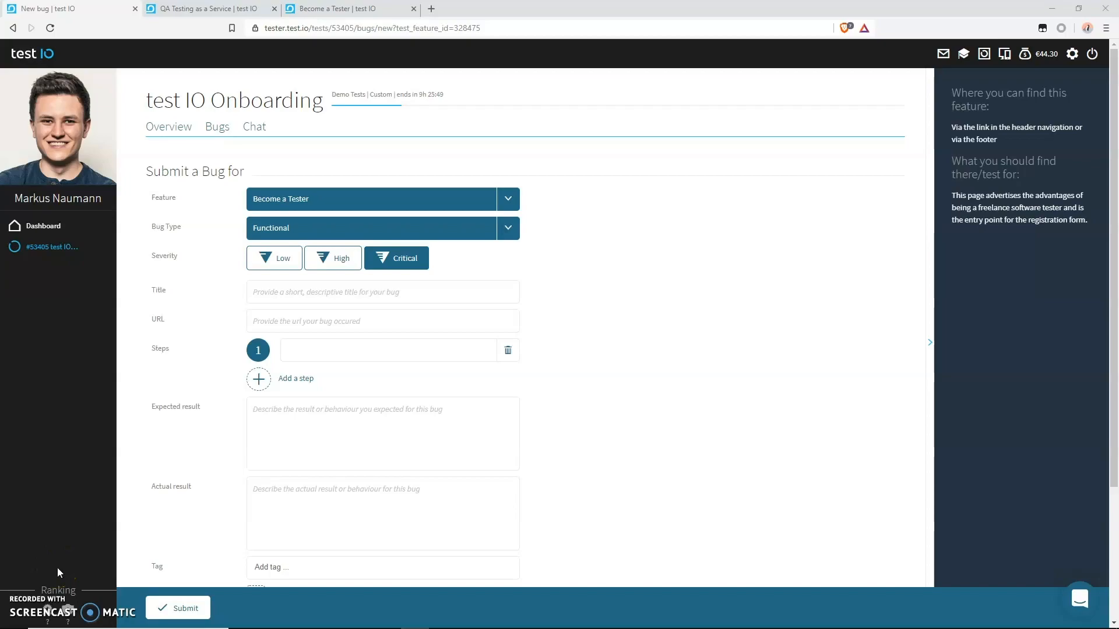
# - Enter the bug title 'Button Sign up Does not react after clicking on it'
pyautogui.click(383, 292)
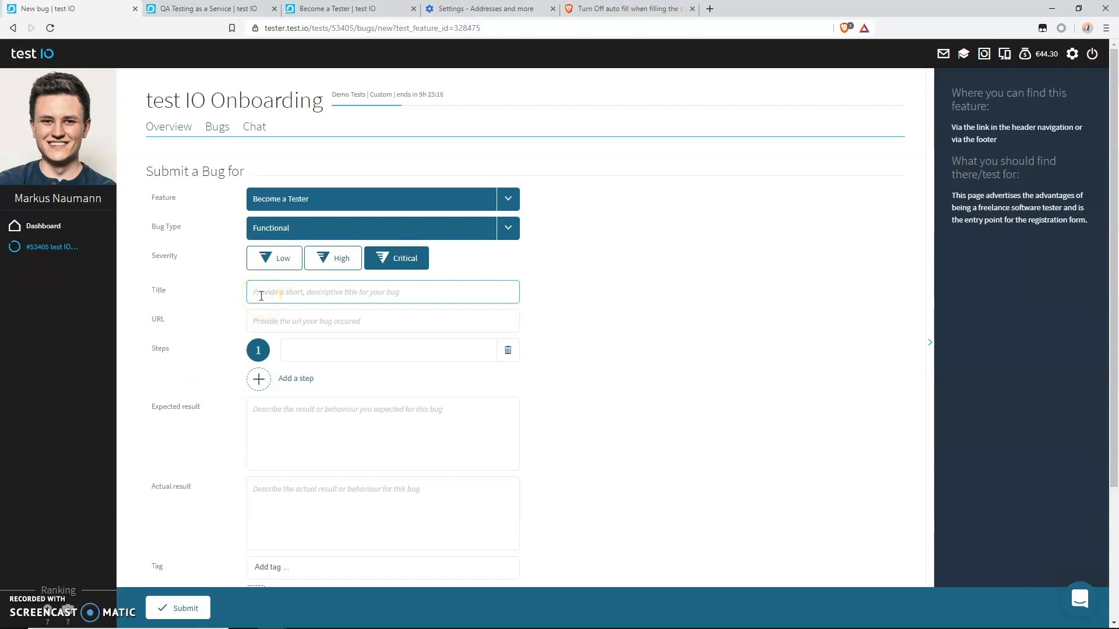
pyautogui.write('Button does not work')
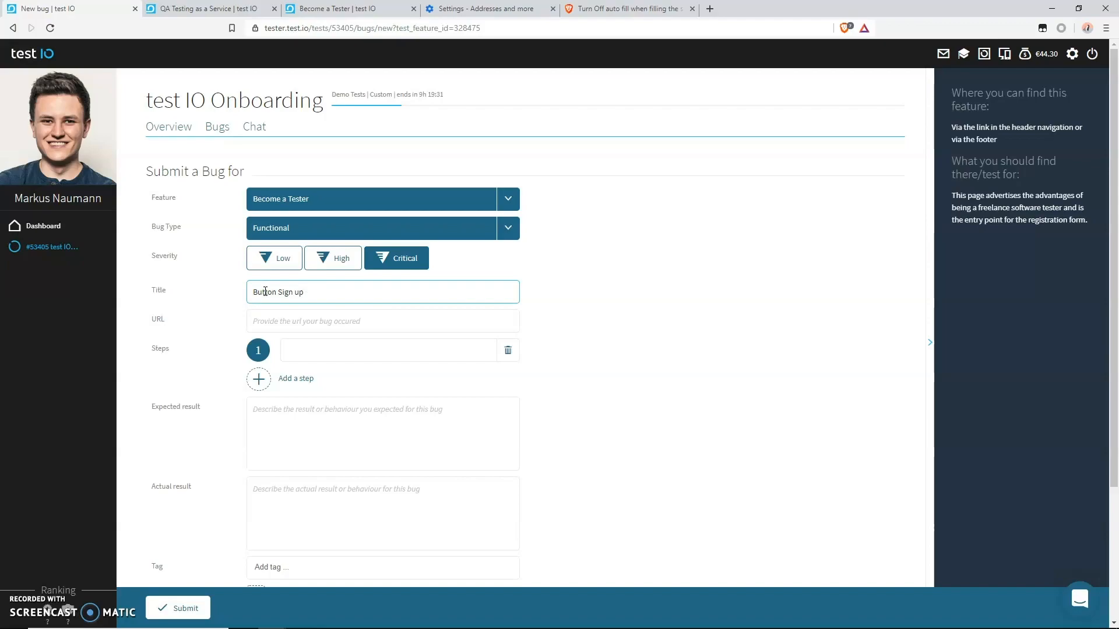
pyautogui.write('Does not react after clicking on it')
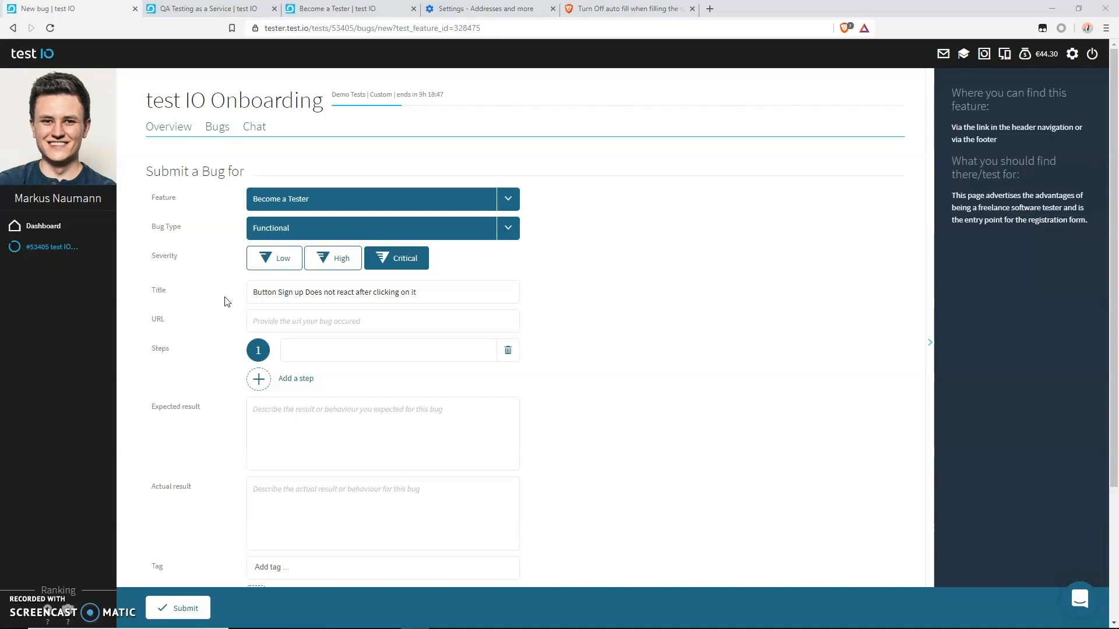
# - Replace the title with 'Registration impossible because Sign Up button does not react'
pyautogui.write('Registration impossible')
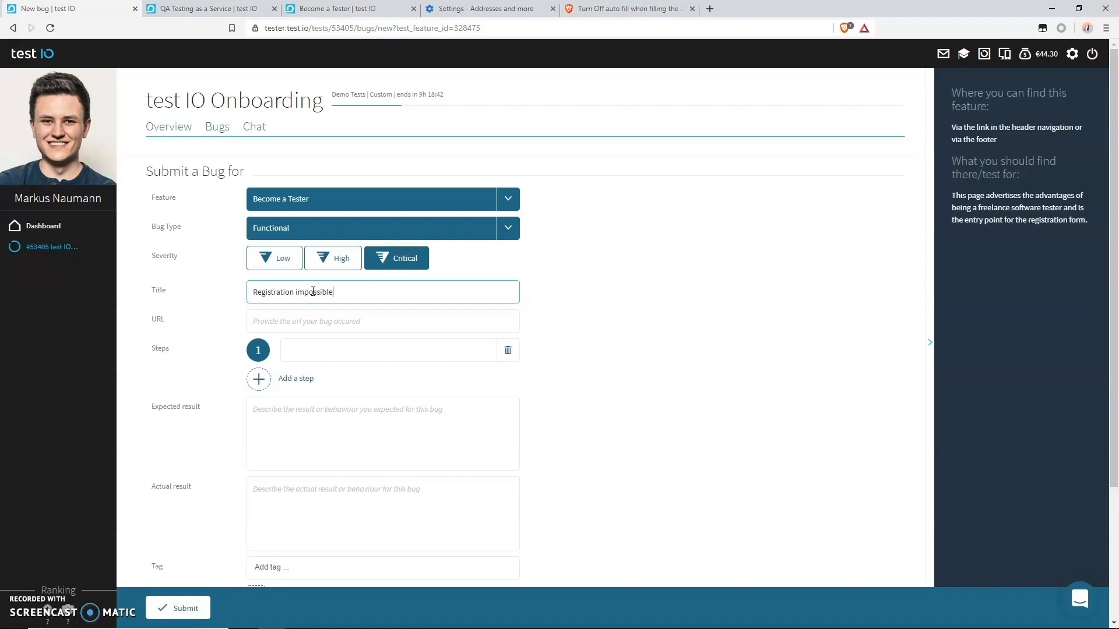
pyautogui.write('because Sign Up button does not react')
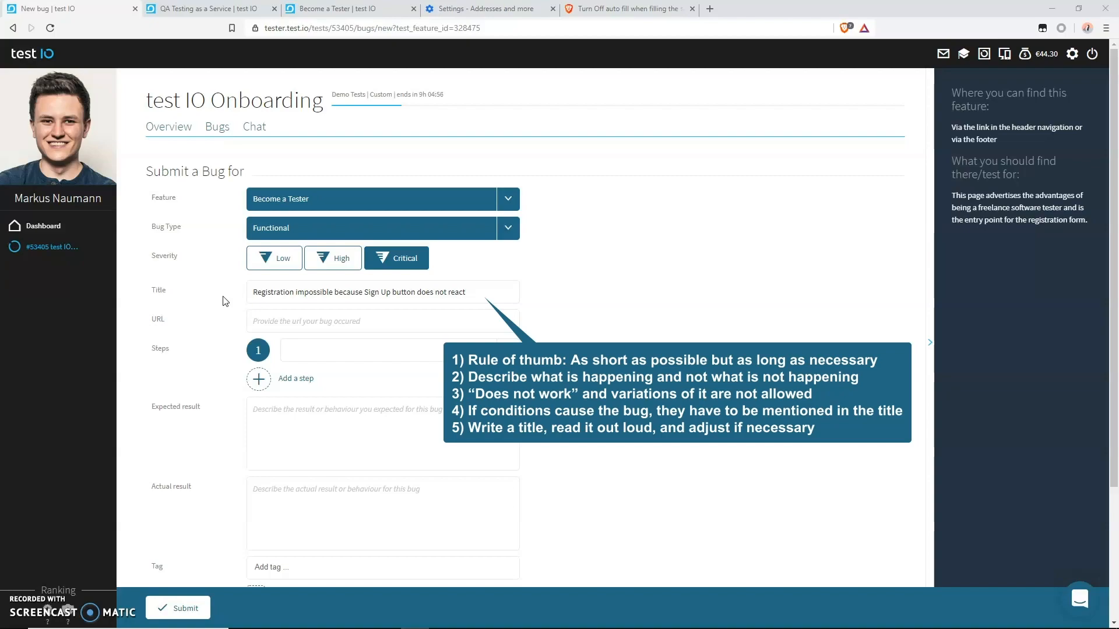
pyautogui.scroll(-3)
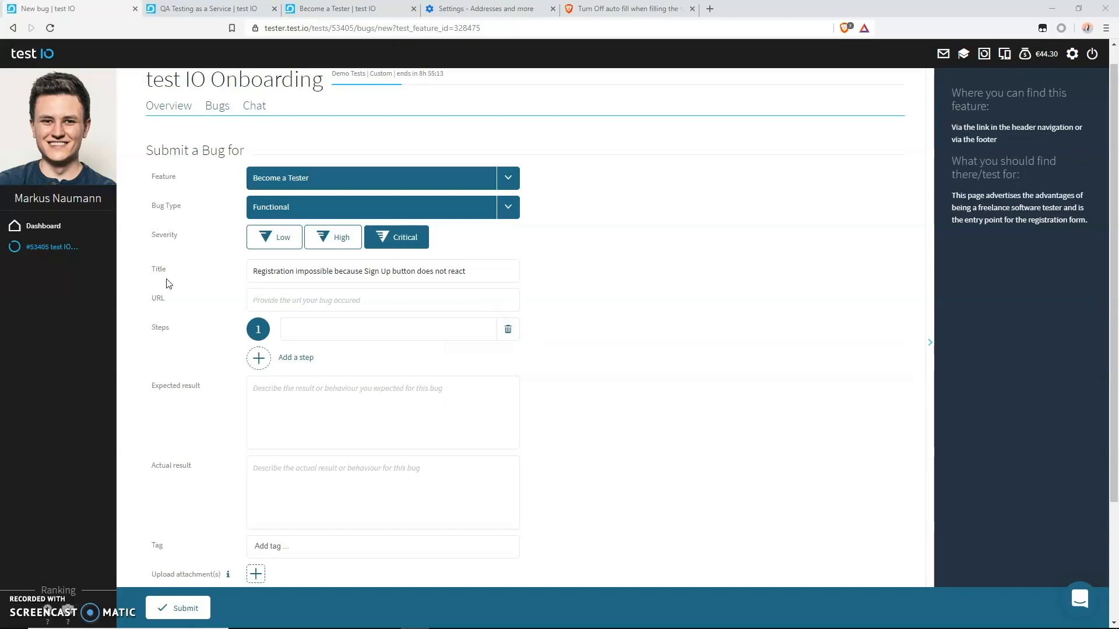
pyautogui.click(383, 299)
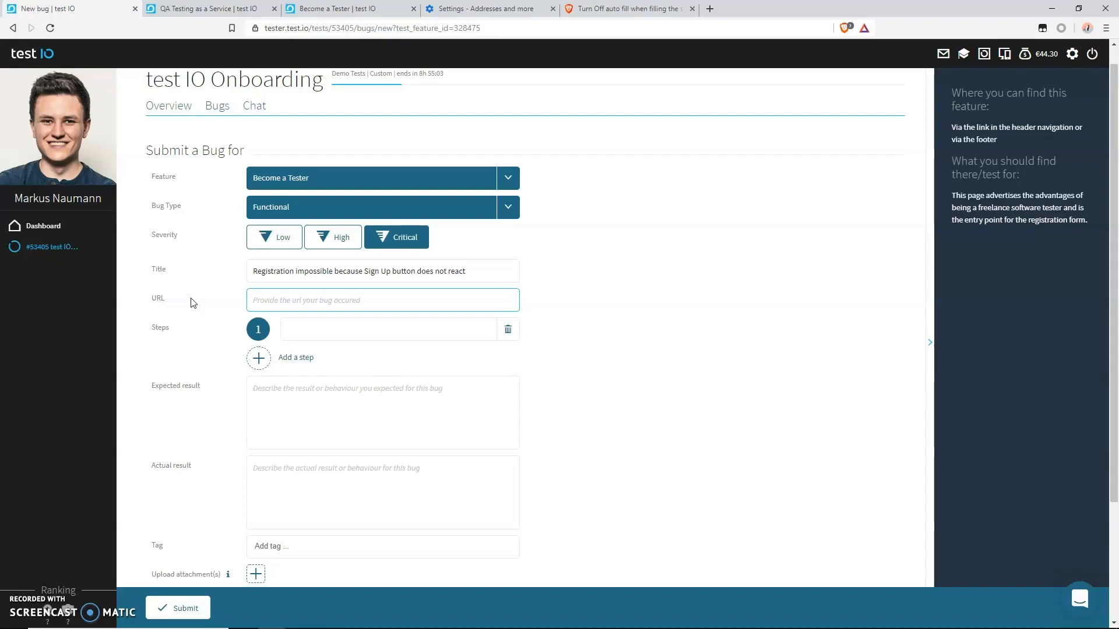
pyautogui.click(346, 9)
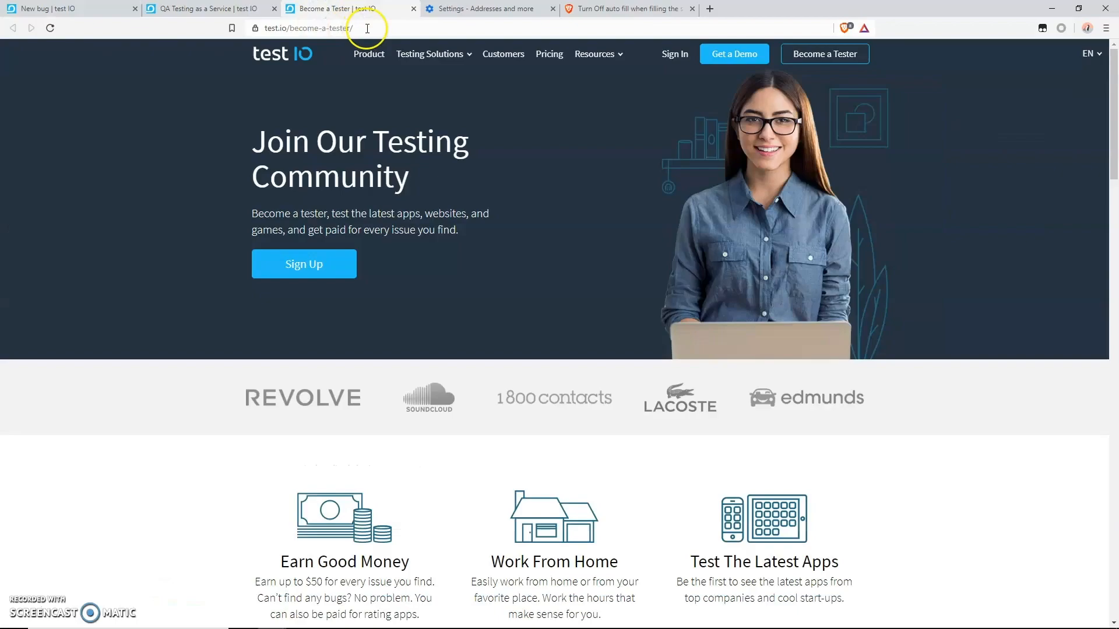
pyautogui.click(50, 9)
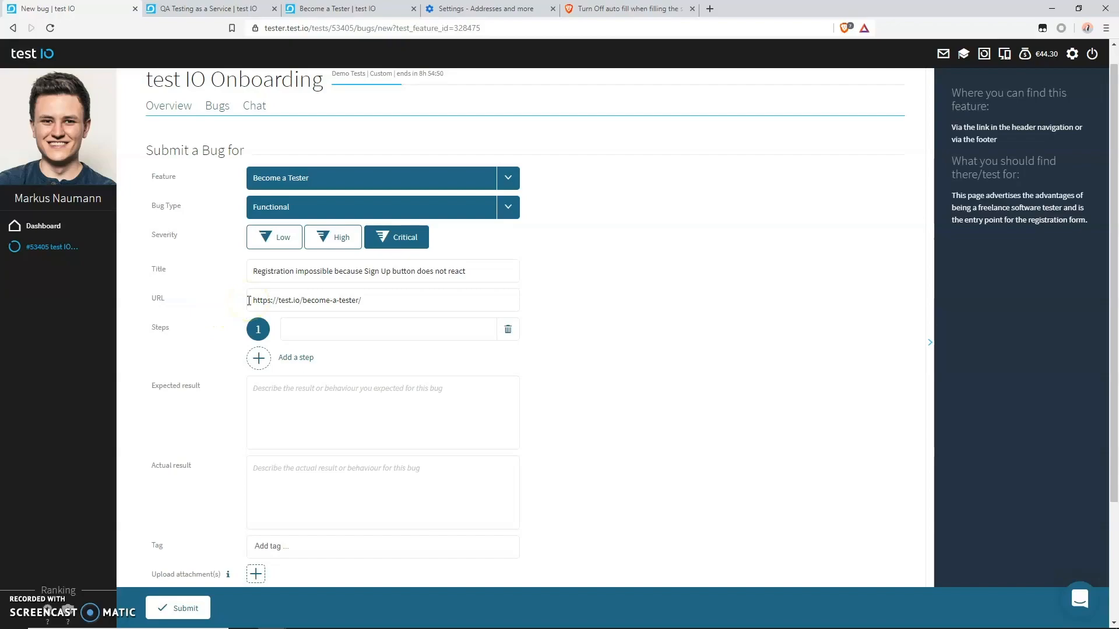
pyautogui.moveTo(141, 322)
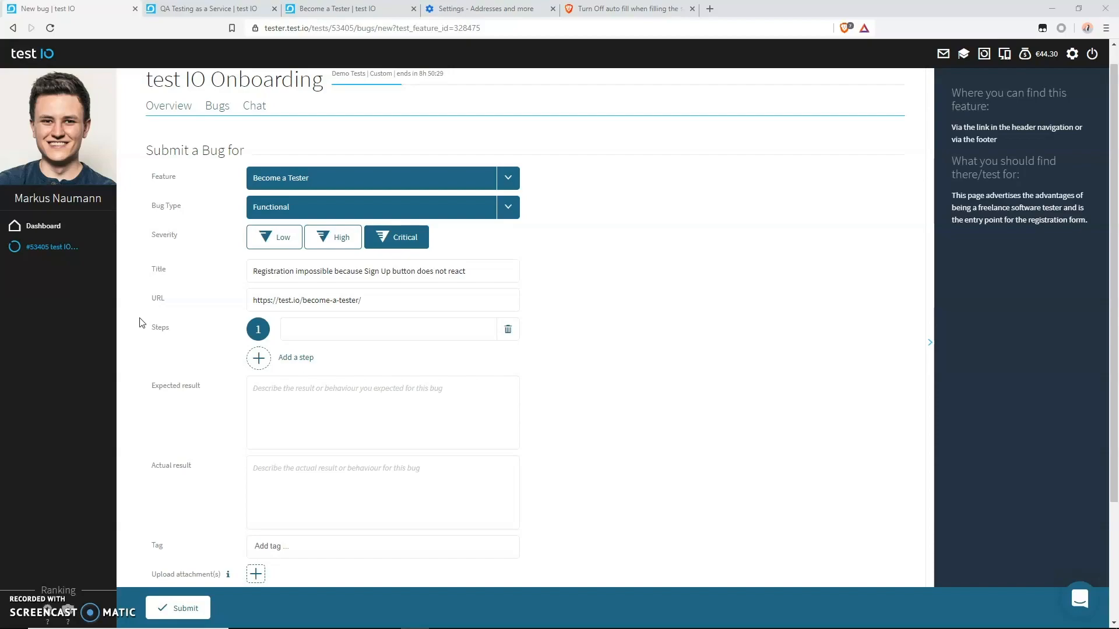
pyautogui.click(388, 329)
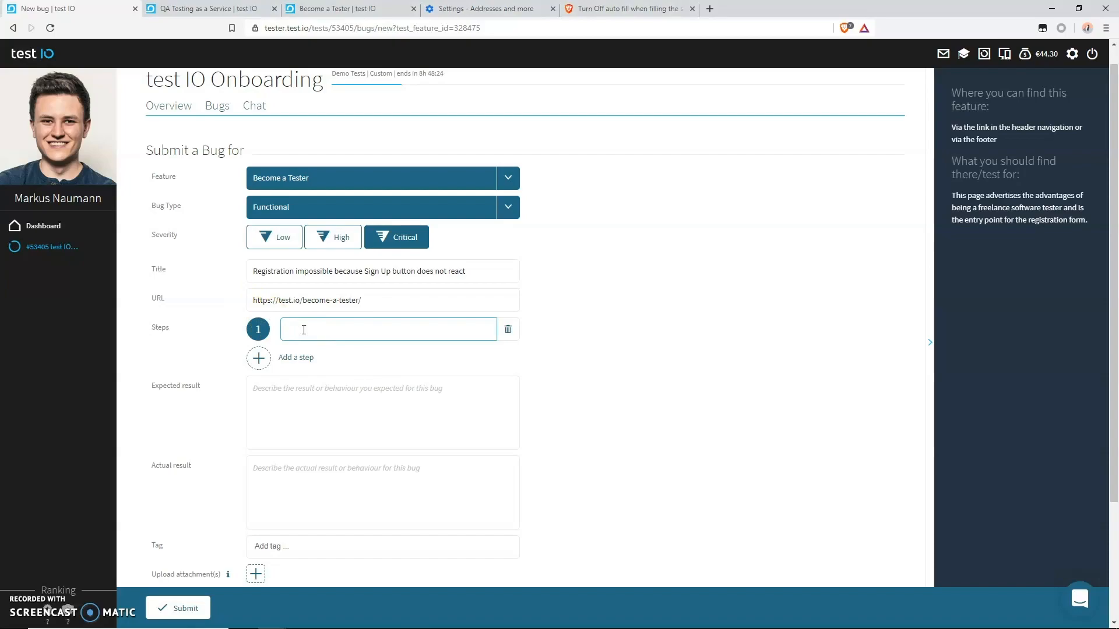
pyautogui.write('Open the website')
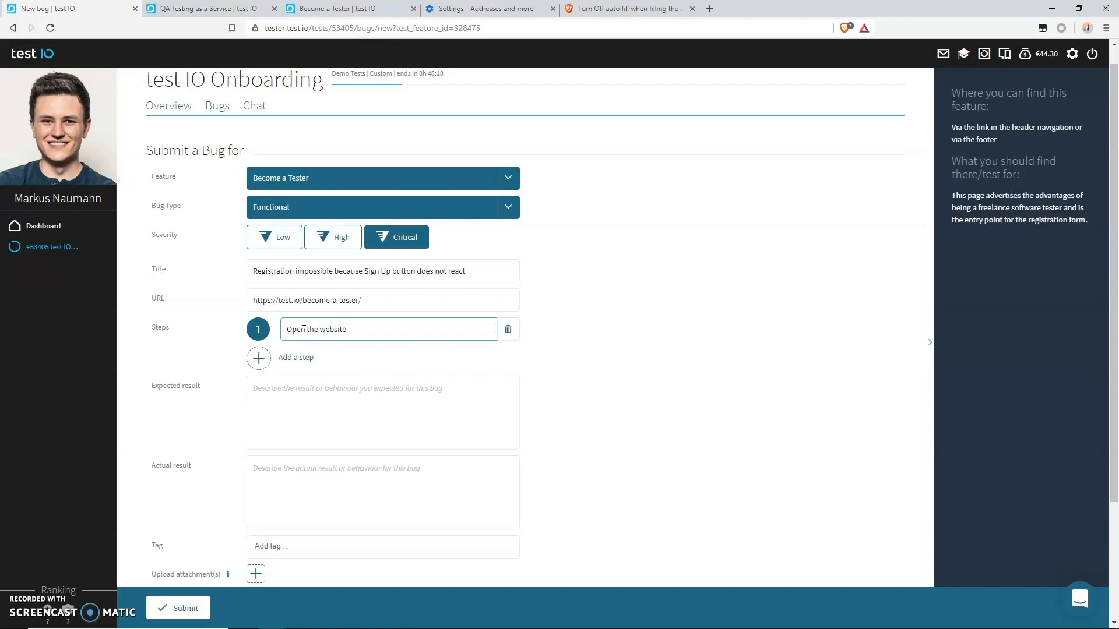
pyautogui.click(207, 8)
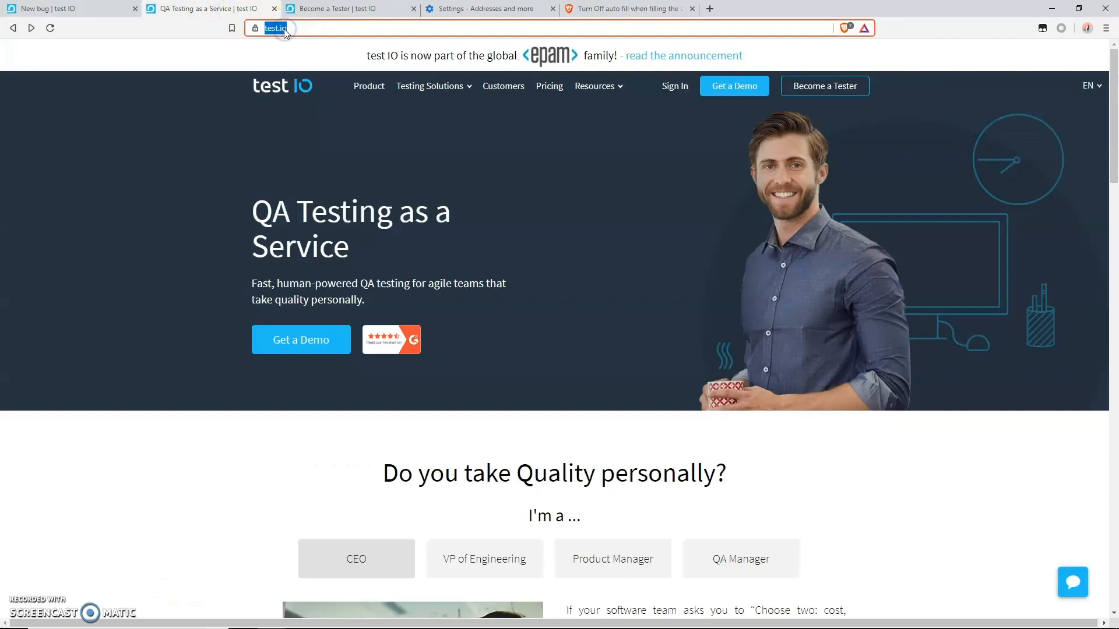
pyautogui.click(53, 8)
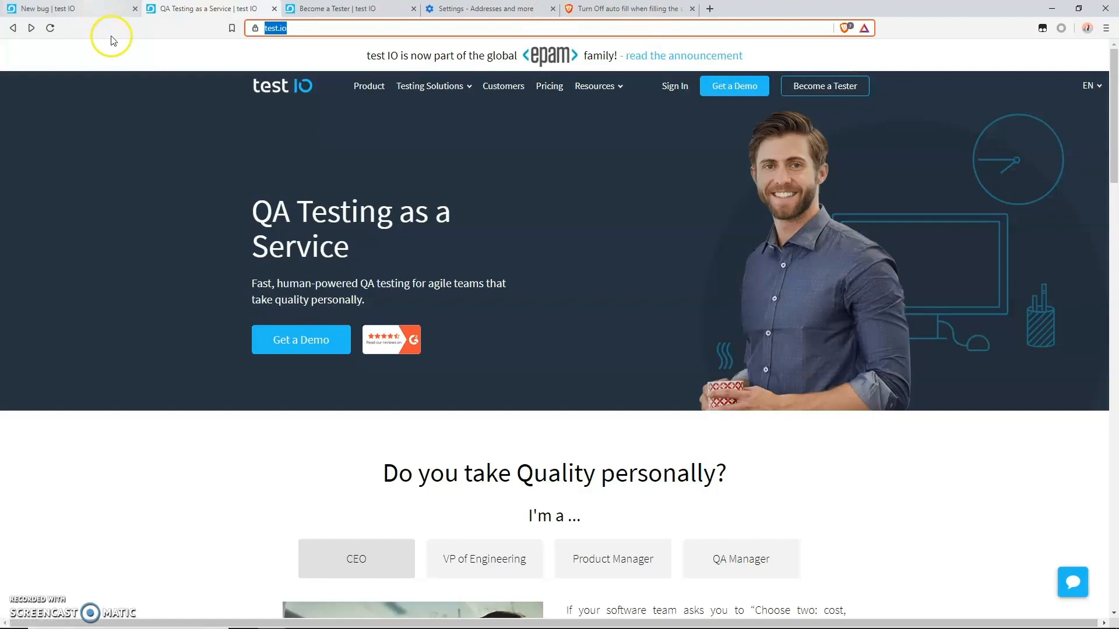
pyautogui.click(54, 9)
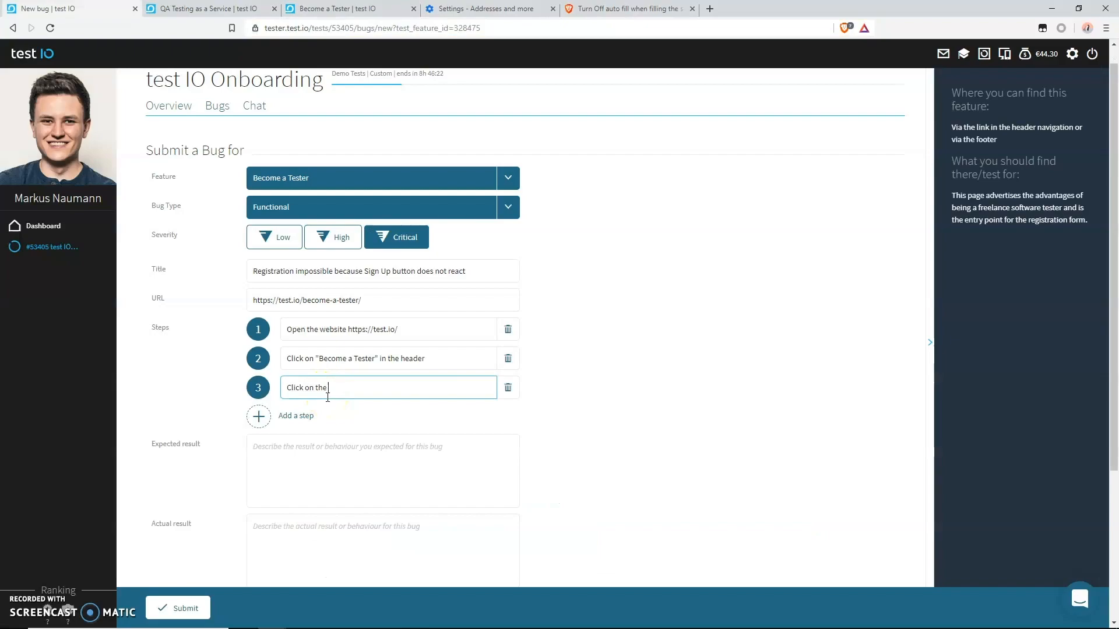
pyautogui.write('"Sign-Up" button')
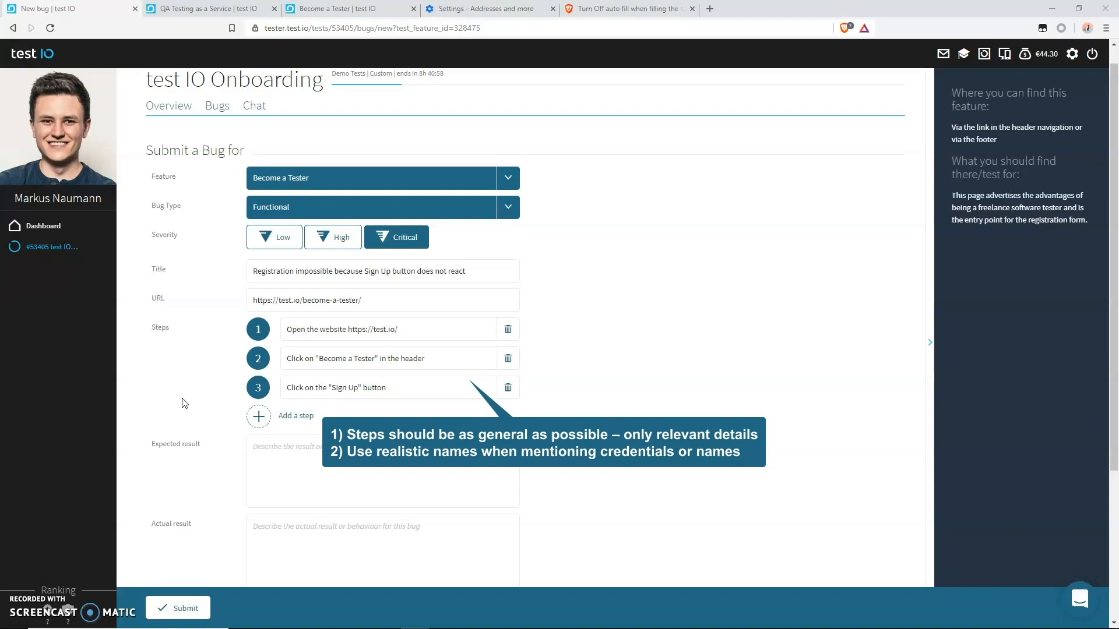
# - Scroll down past the three reproduction steps toward the expected result field
pyautogui.scroll(-3)
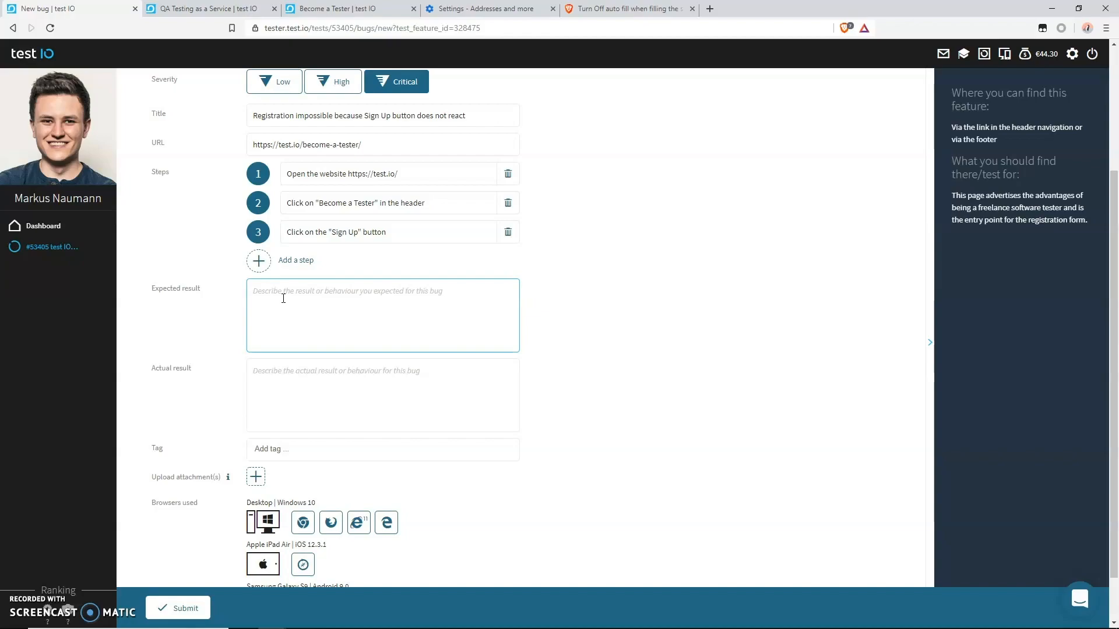
# - Write expected result 'registration form opens' and actual result 'Sign Up button does not react'
pyautogui.write('The registration form opens and the registration process starts.')
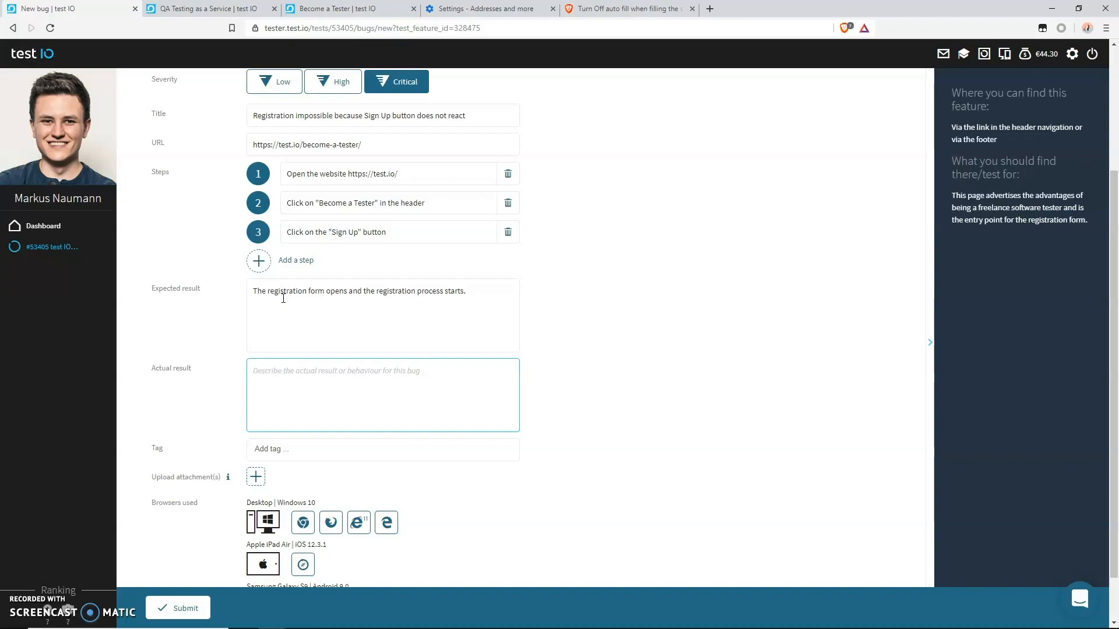
pyautogui.write('The "Sign Up"')
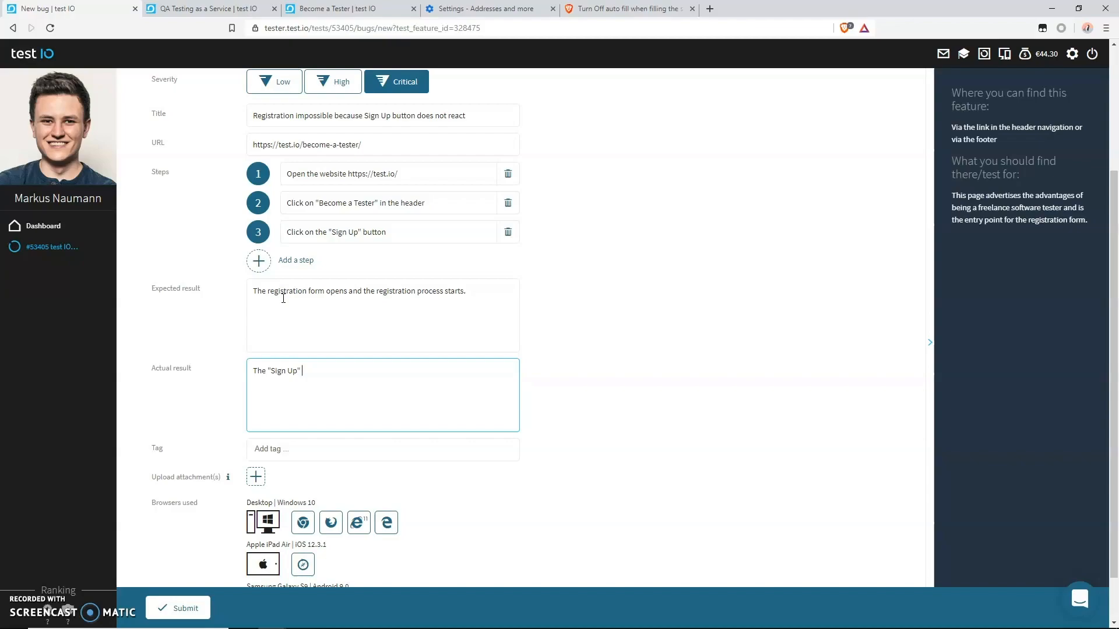
pyautogui.write('button does not react after clicking on it. Hence, I am not able')
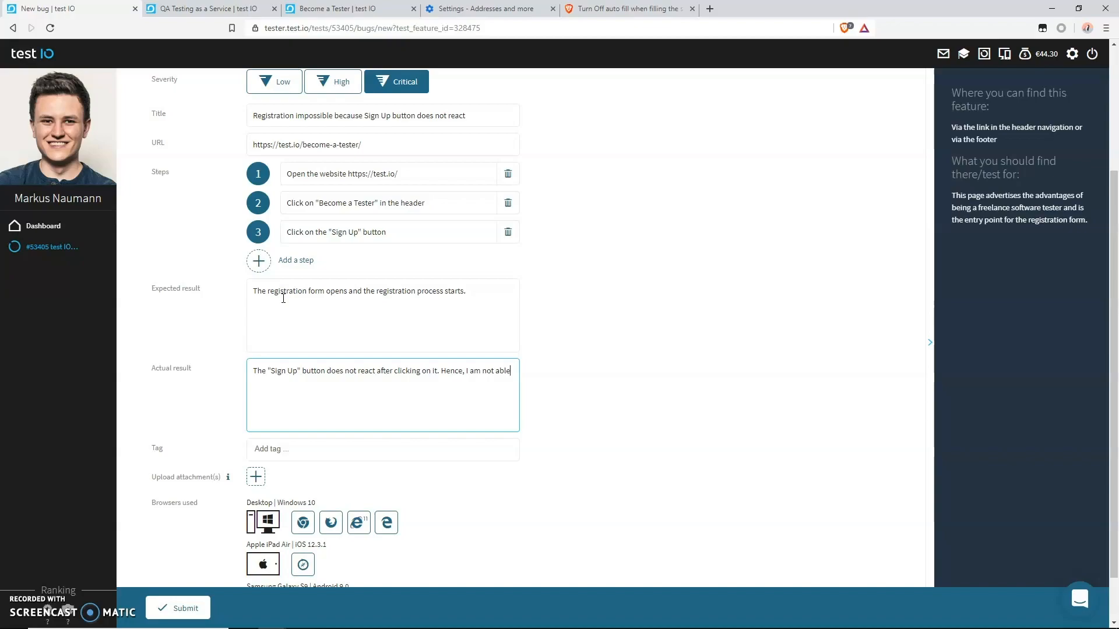
pyautogui.write('to register as a tester at test IO.')
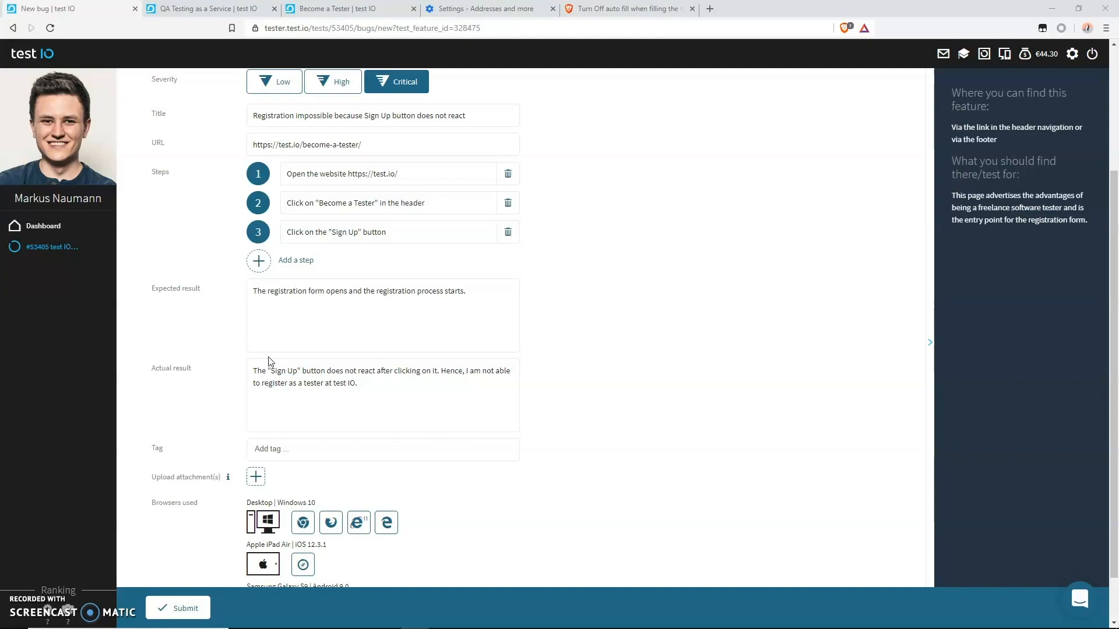
# - Add the screencast video as an attachment to the bug report
pyautogui.scroll(-3)
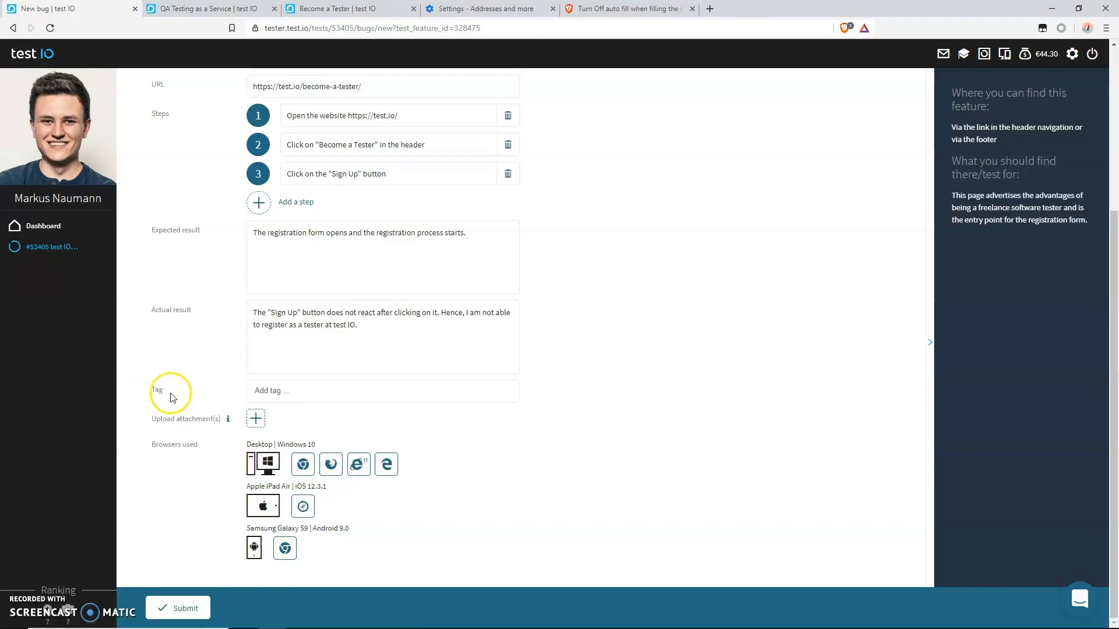
pyautogui.moveTo(205, 398)
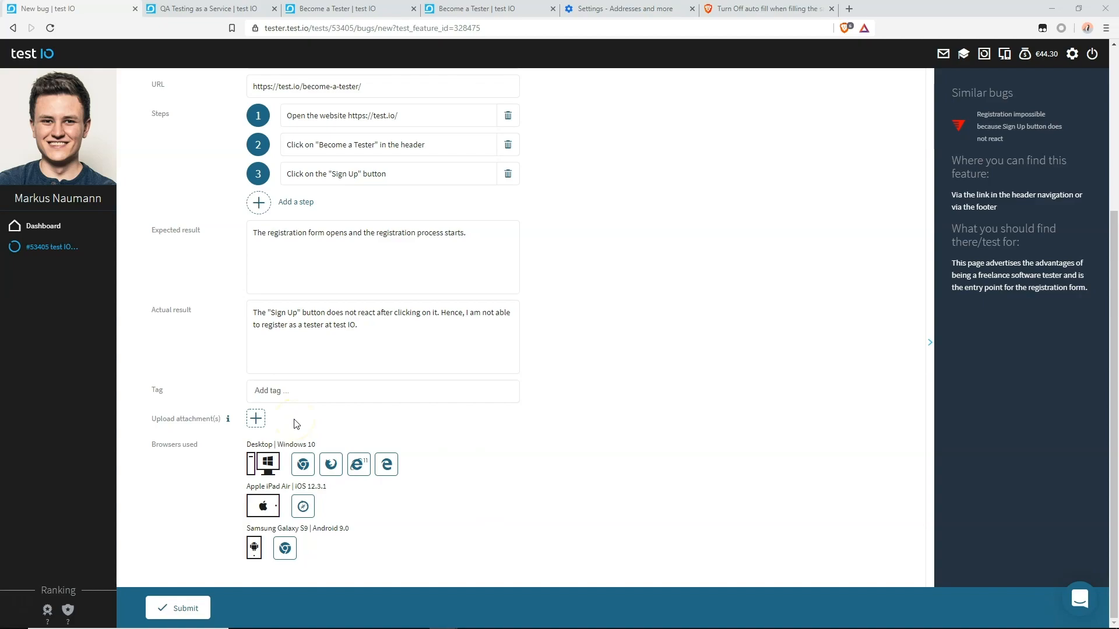
pyautogui.click(255, 418)
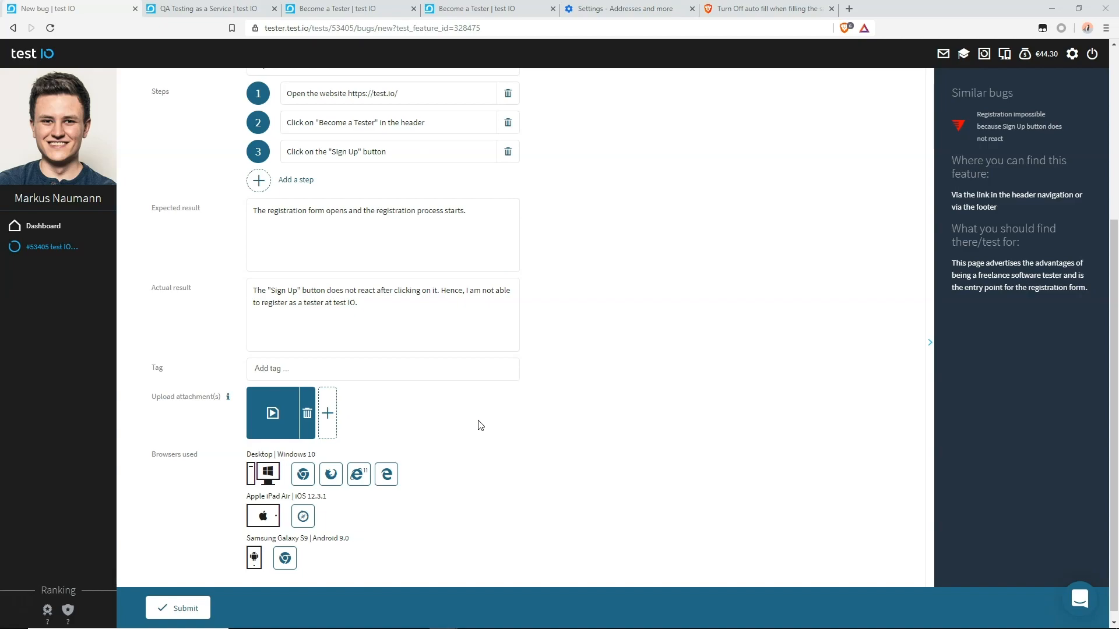
# - Select Chrome on Windows 10 as the browser and submit the bug report
pyautogui.click(177, 607)
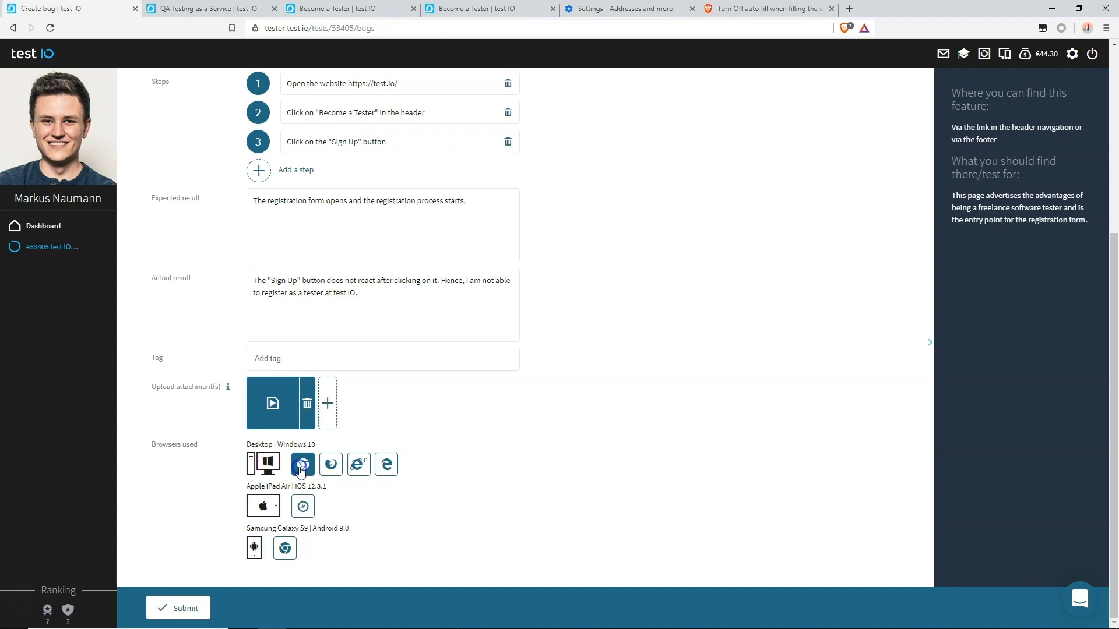
pyautogui.click(177, 607)
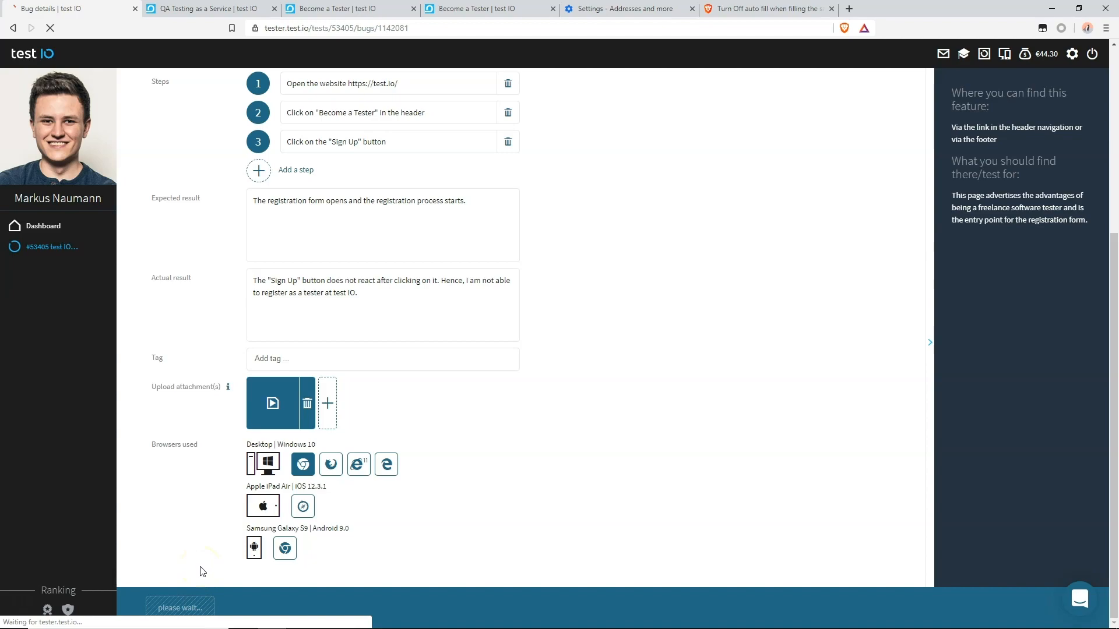